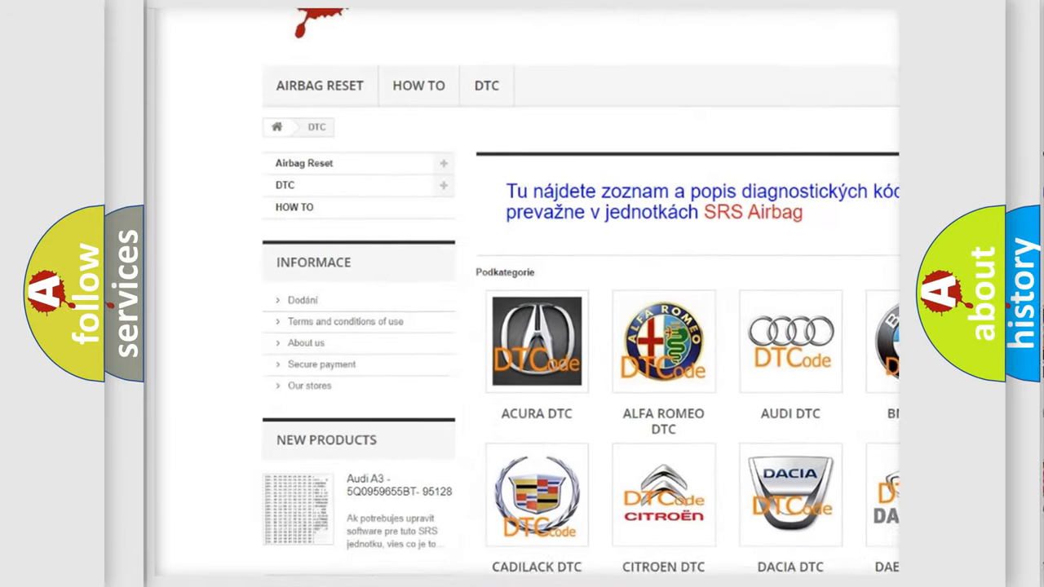
scroll("down", 3)
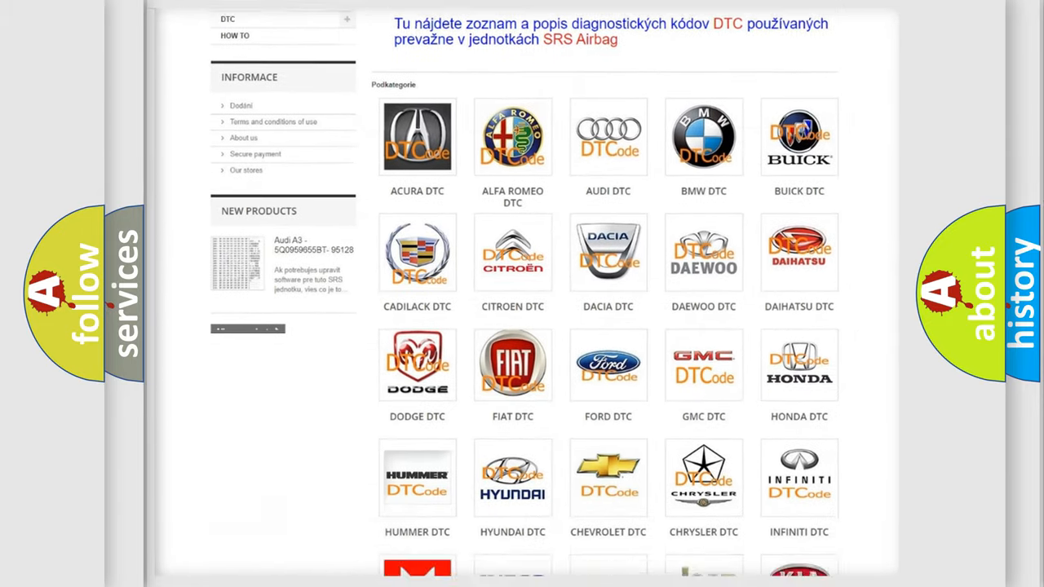
scroll("down", 3)
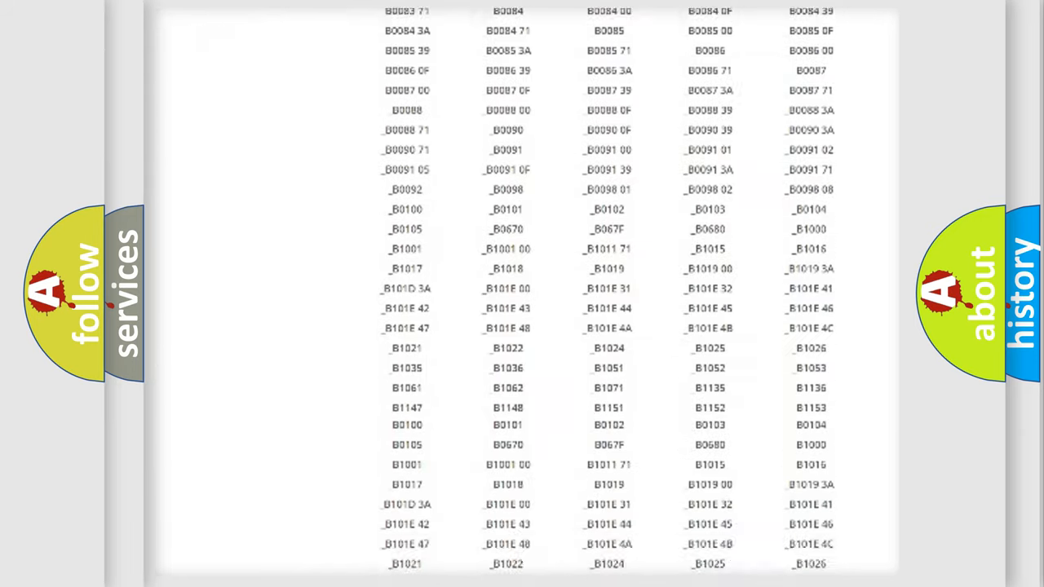
scroll("down", 3)
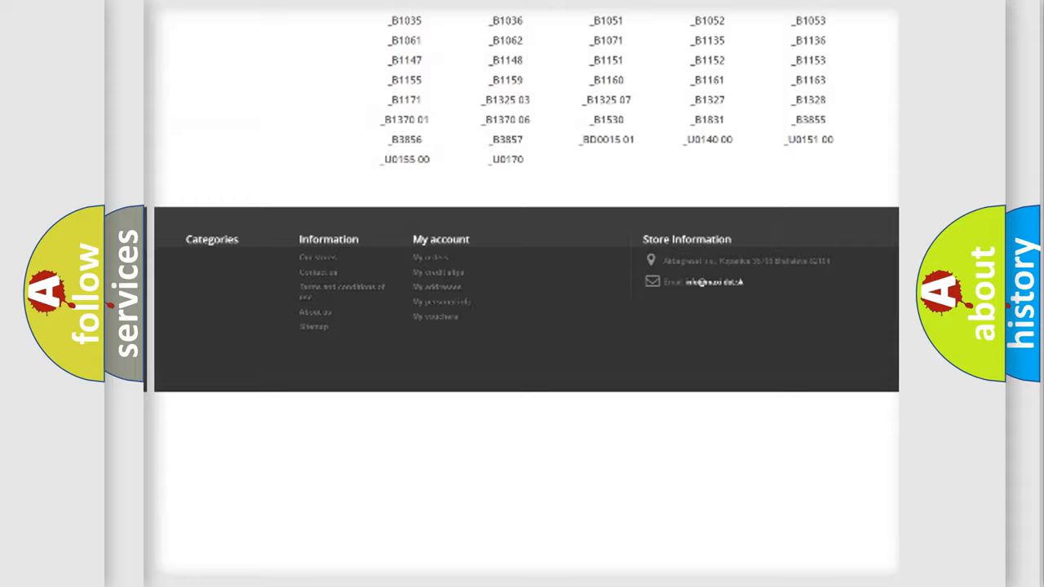